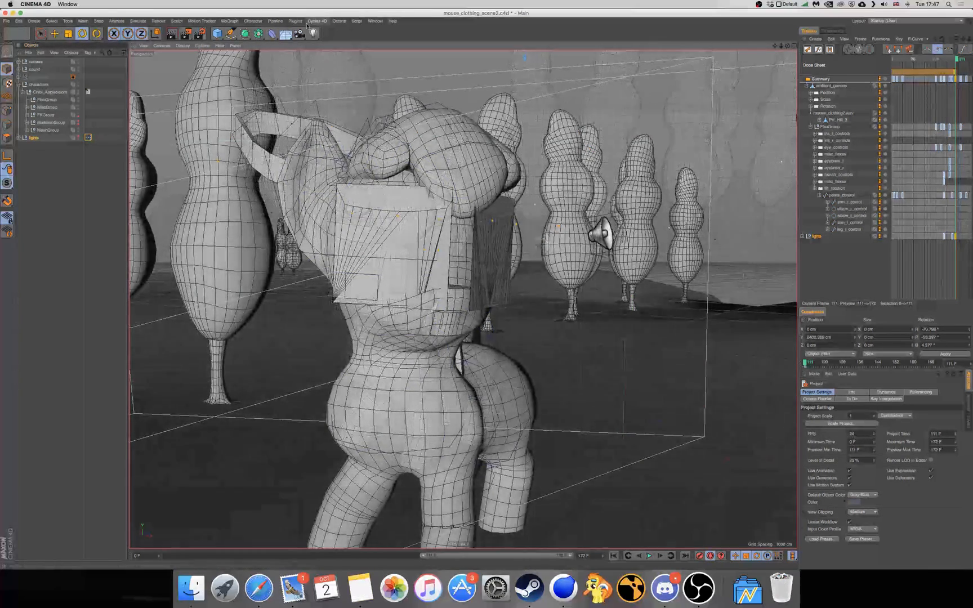
Create a Cycles 4D camera object from the Cycles 4D menu's Camera command
left_click(318, 21)
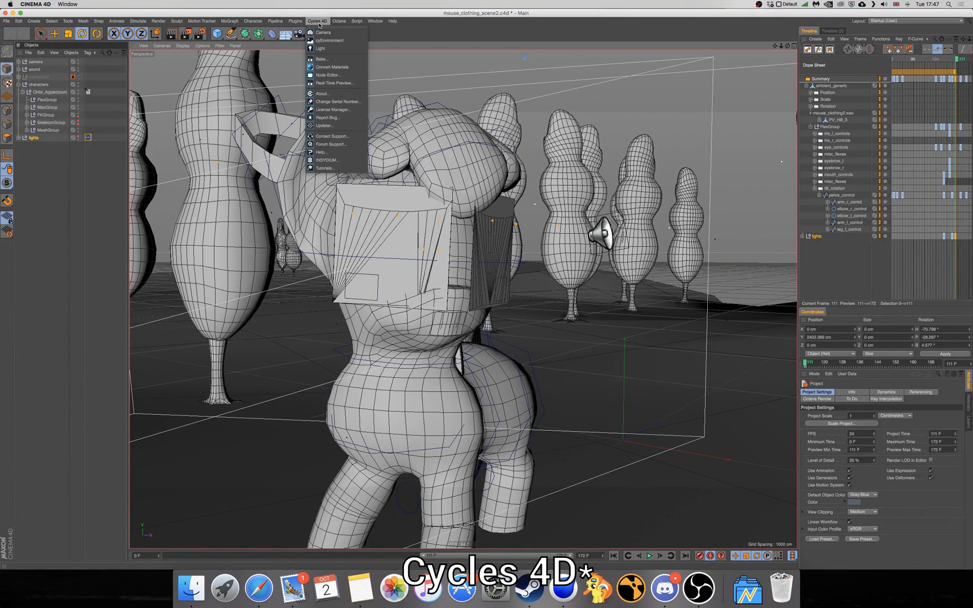
mouse_move(327, 31)
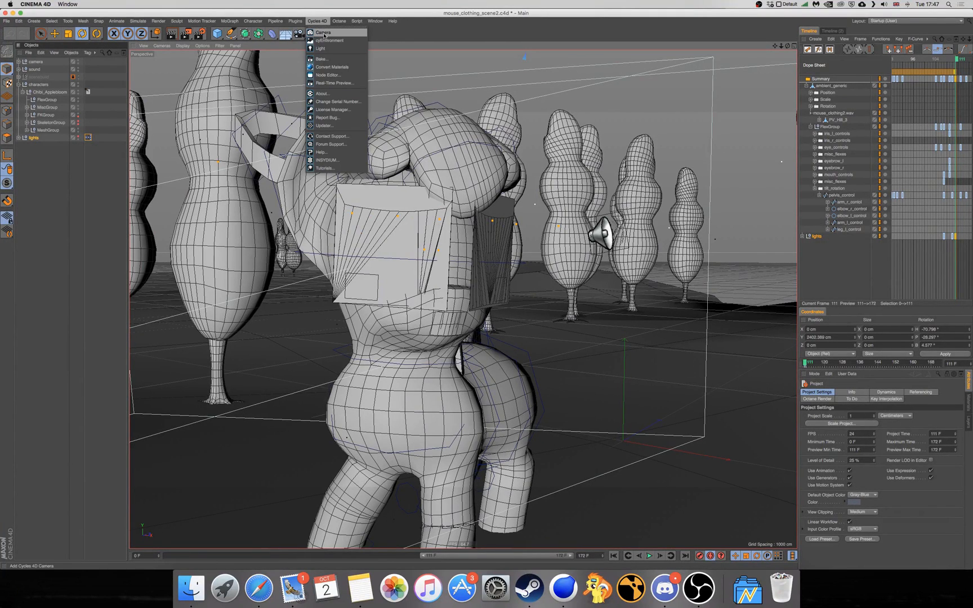
left_click(325, 32)
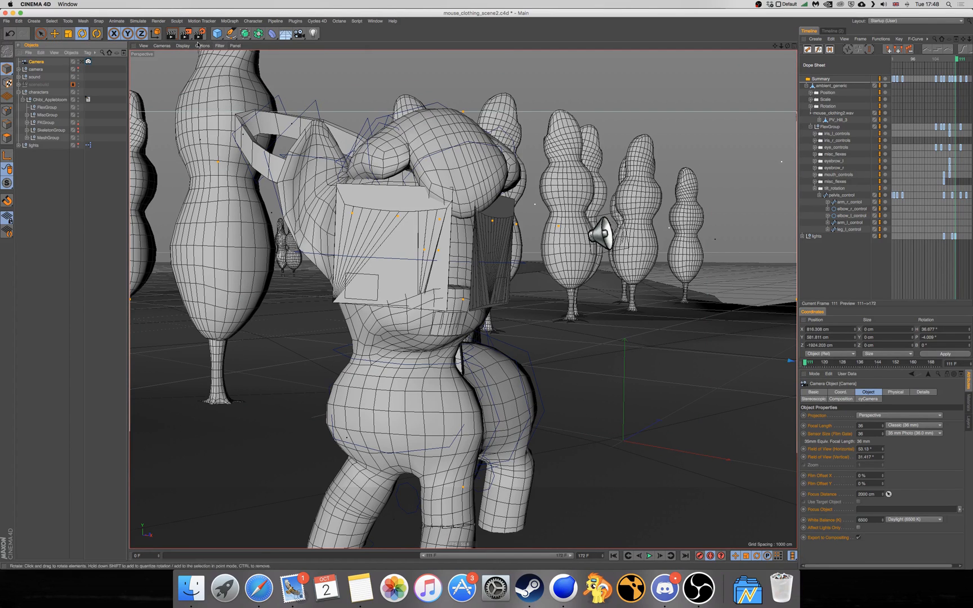
Add a Null object from the primitive flyout and place it near the character's head
left_click(224, 32)
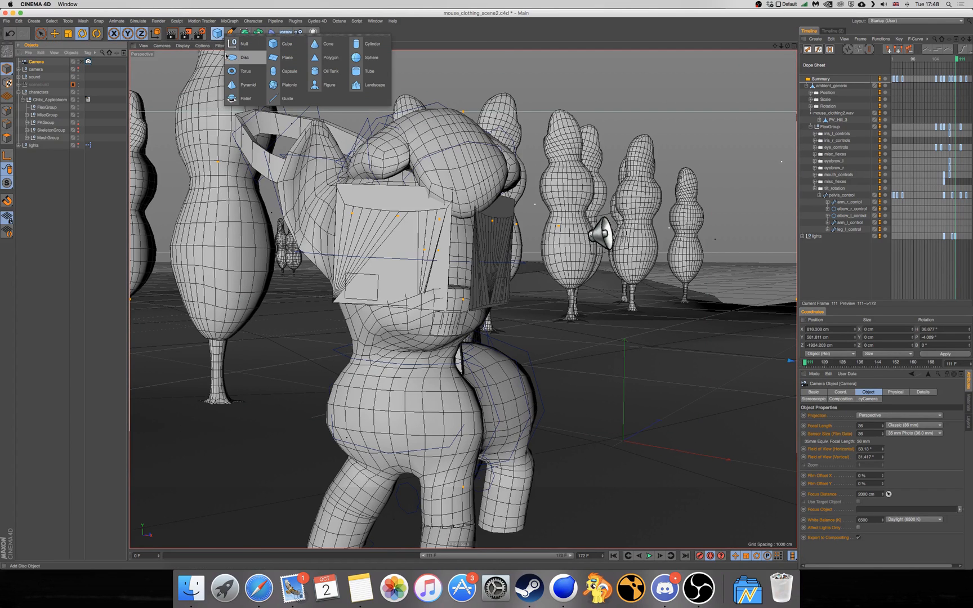
left_click(246, 45)
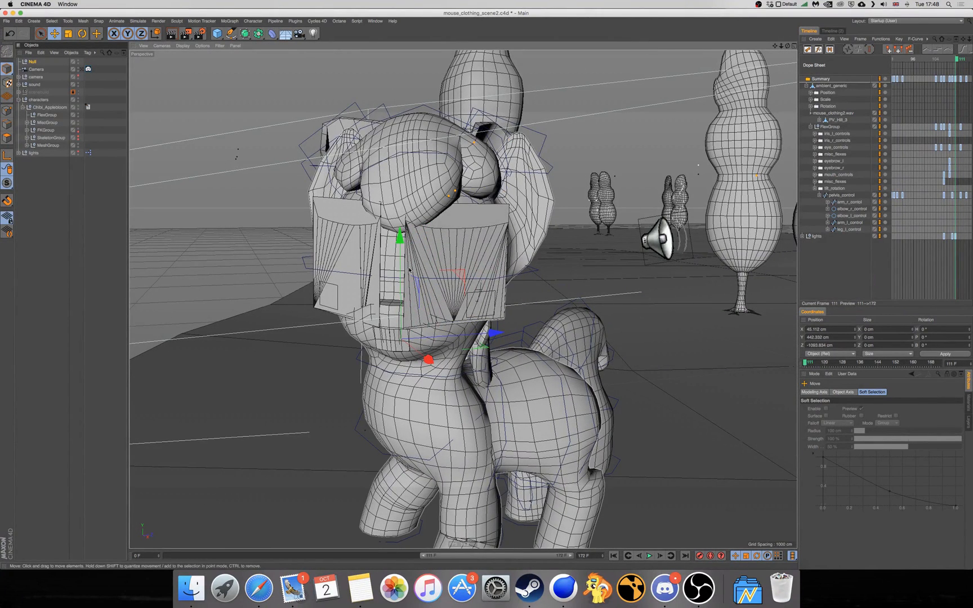
Name the new null camera1_focal_point in the Object Manager
left_click(32, 62)
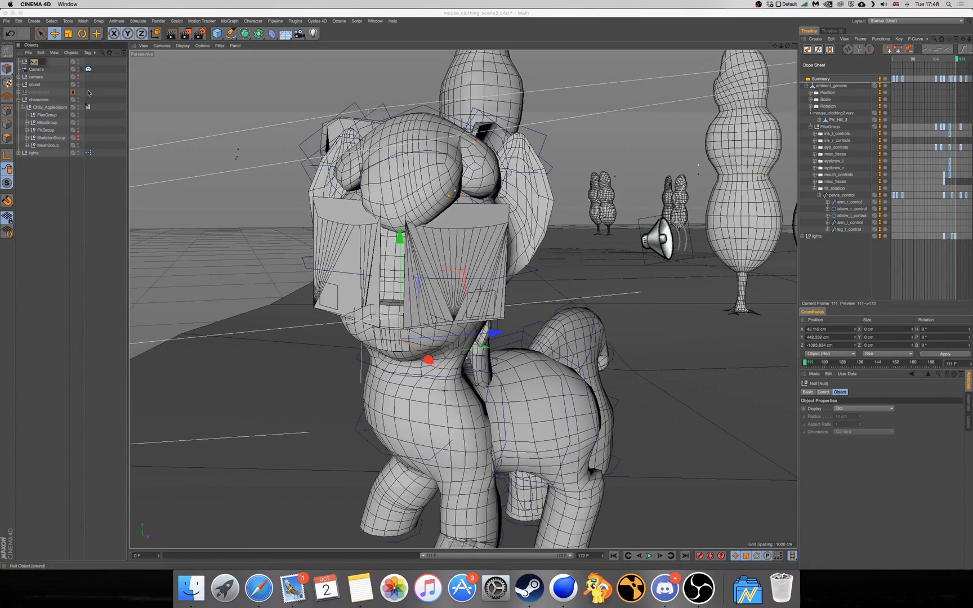
mouse_move(95, 100)
type("f_loca")
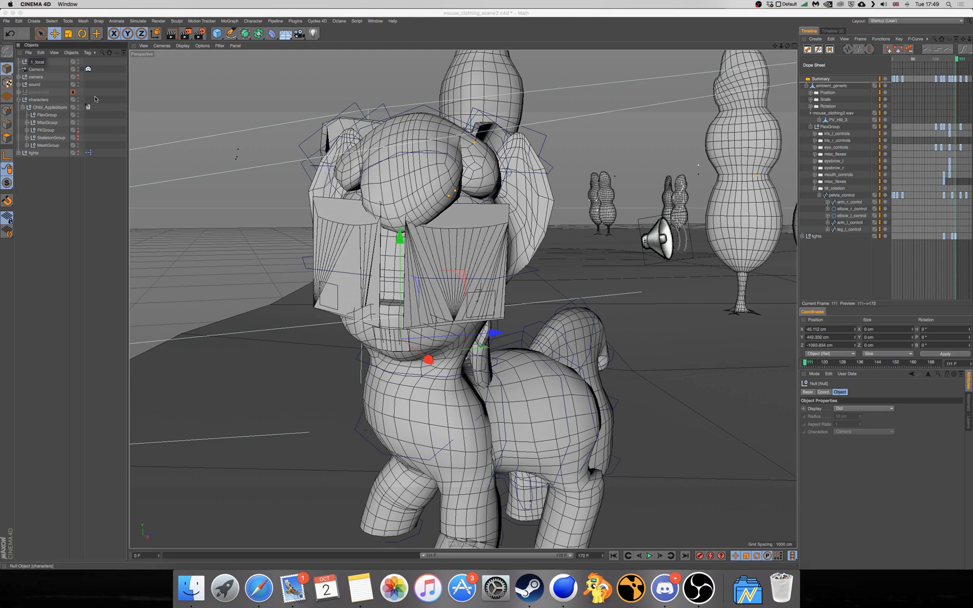
mouse_move(95, 98)
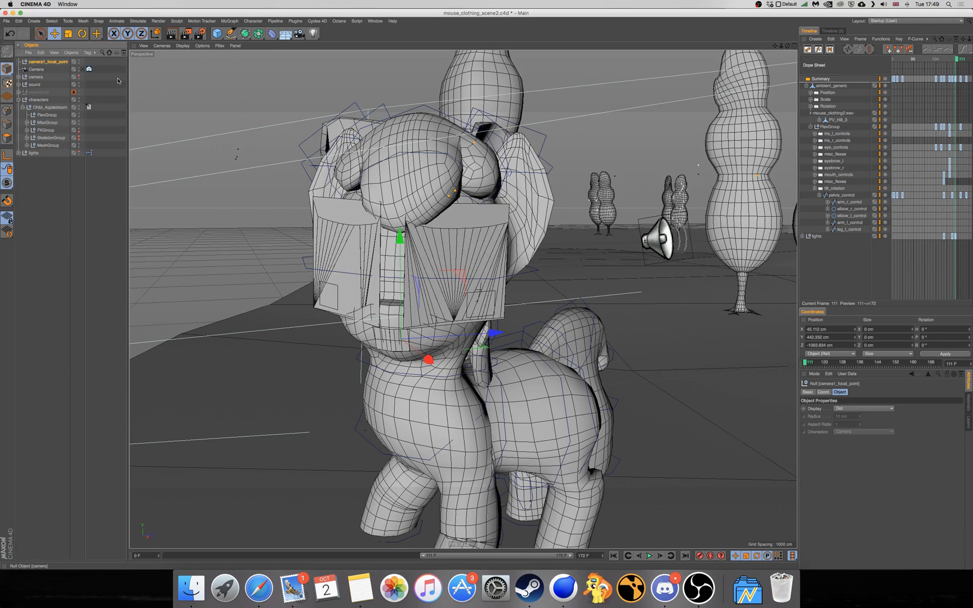
mouse_move(36, 70)
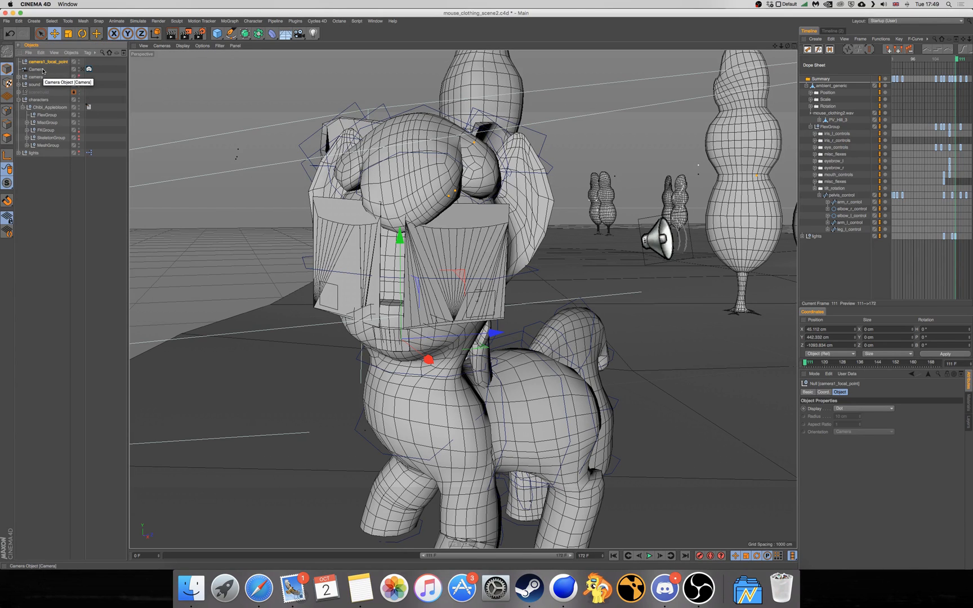
Set the cyCamera Depth Of Field aperture to Radius, size 0.18, 6 blades, ratio 1.18
left_click(37, 69)
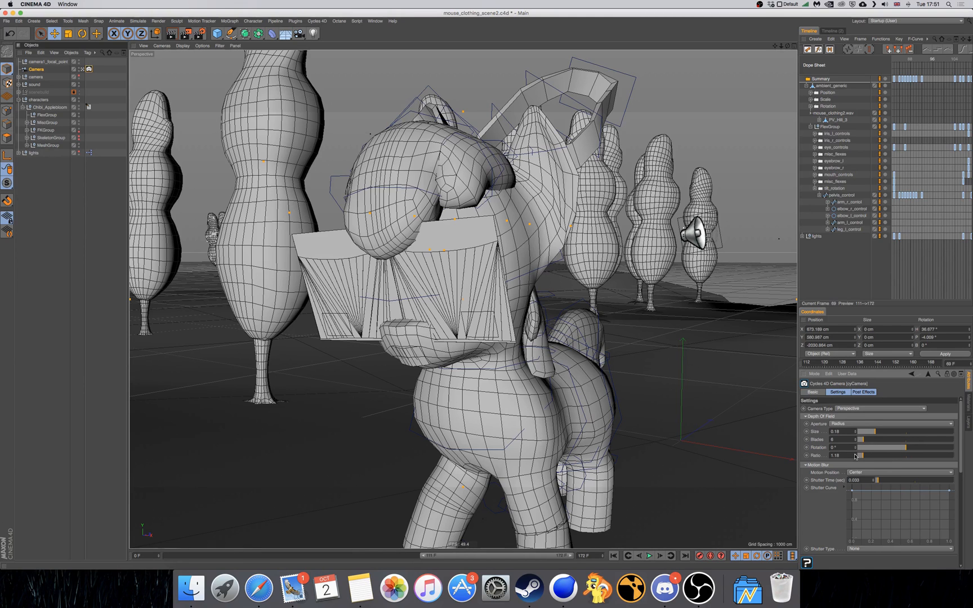
Launch the Cycles 4D Real-Time Preview to render the scene through the camera
left_click(295, 20)
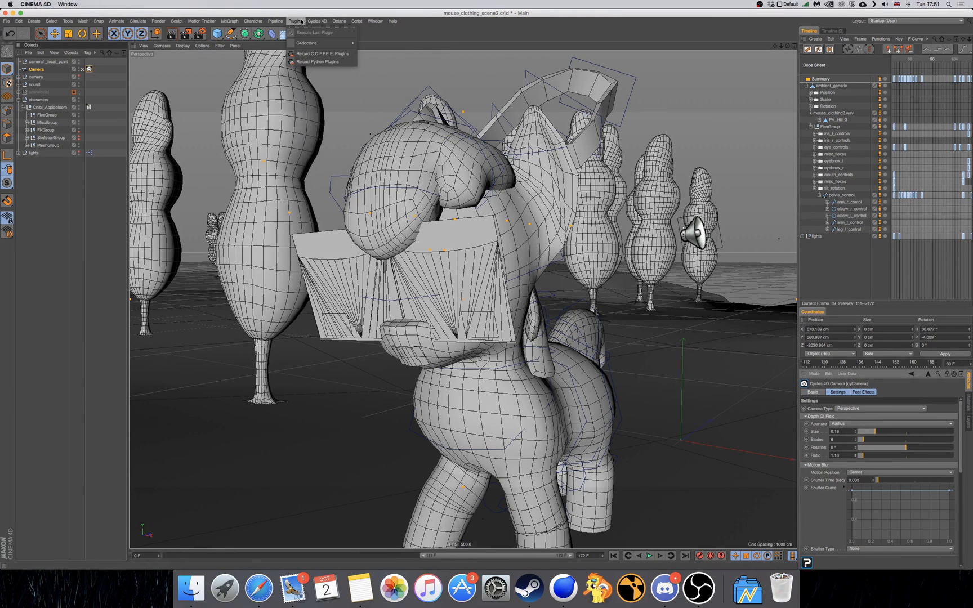
left_click(320, 21)
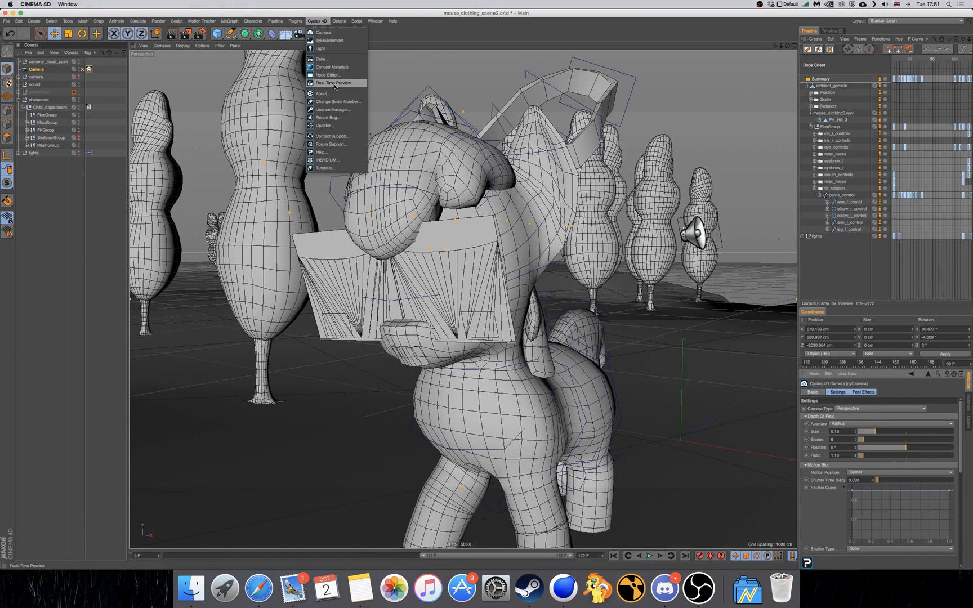
left_click(335, 83)
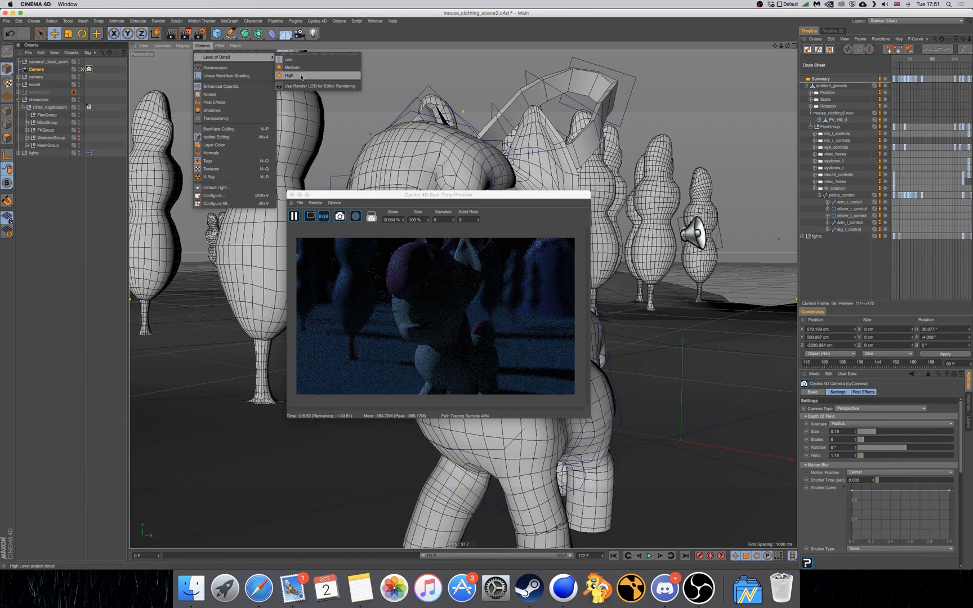
Set viewport Level of Detail to High and move the preview window over the scene
left_click(289, 75)
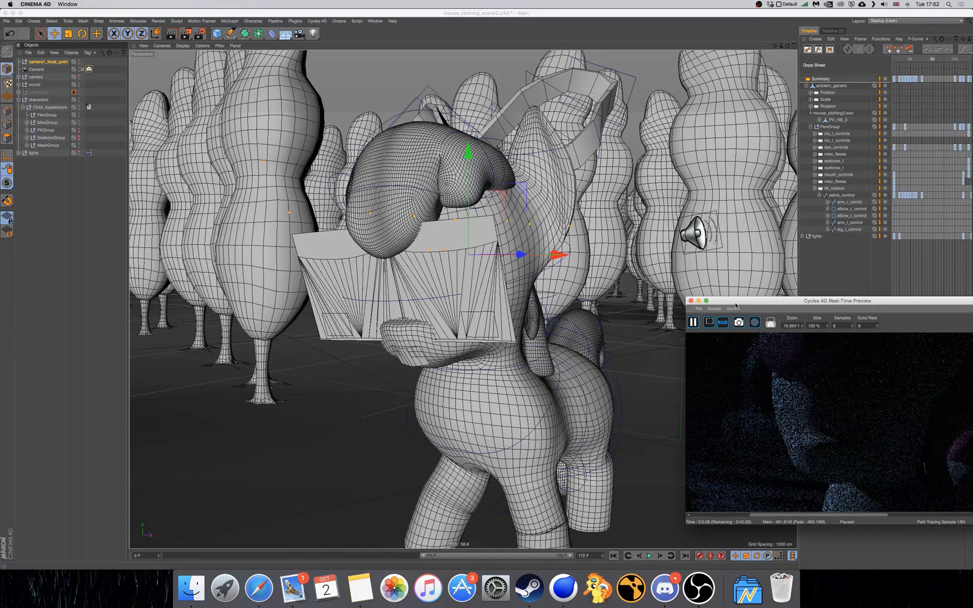
left_click_drag(835, 300, 627, 239)
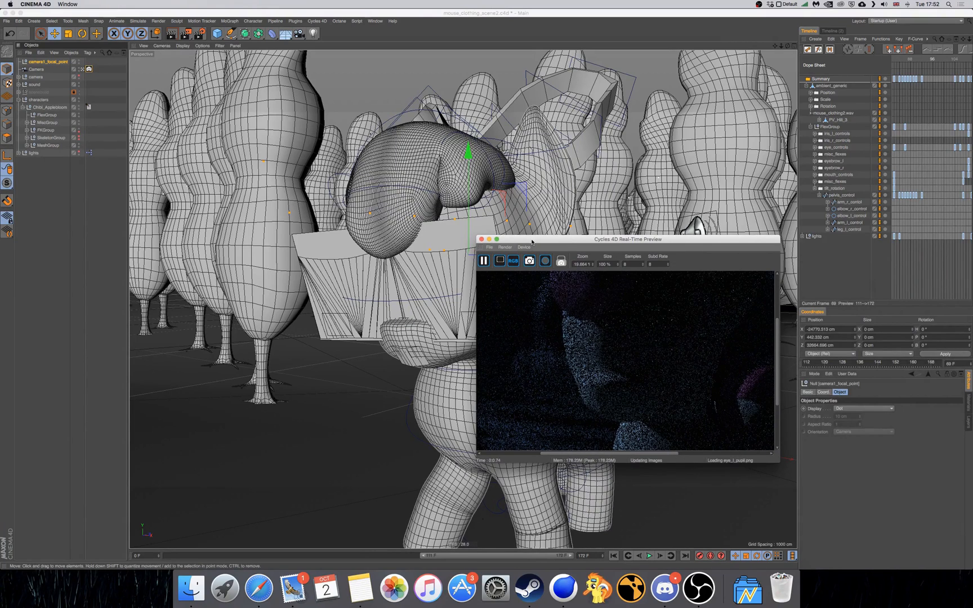